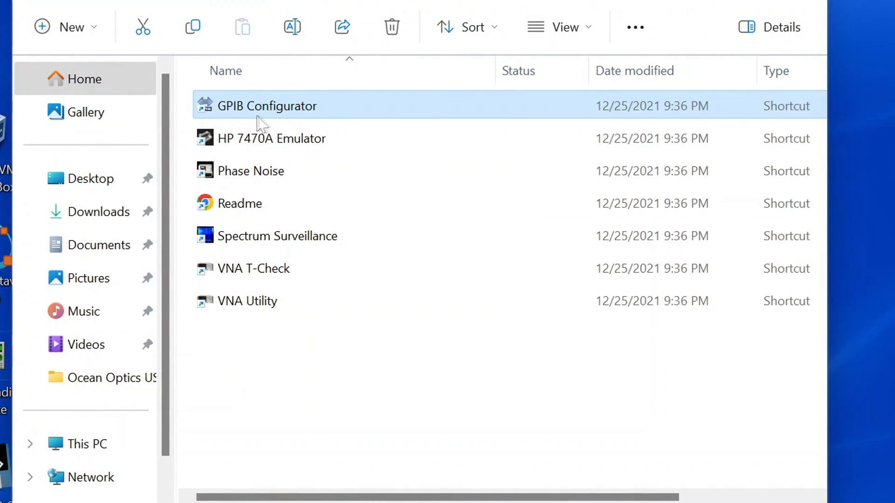
pyautogui.moveTo(285, 111)
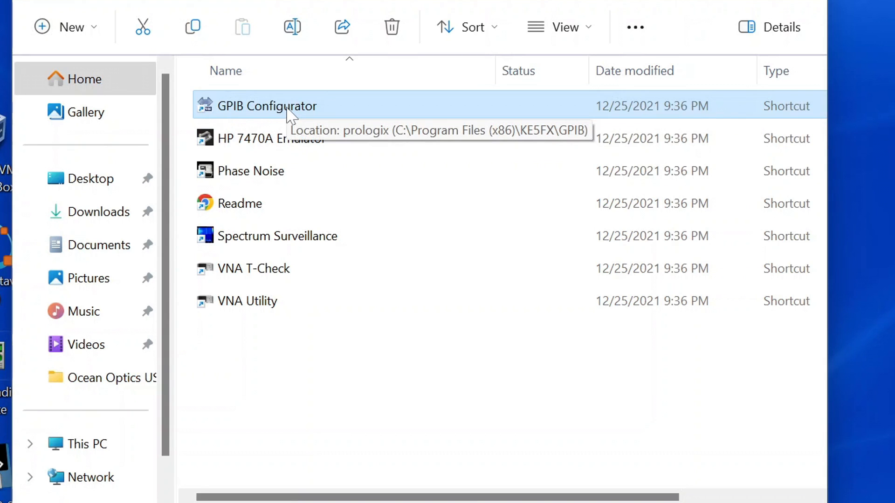
# Launch the GPIB Configurator from its shortcut in File Explorer.
pyautogui.doubleClick(267, 106)
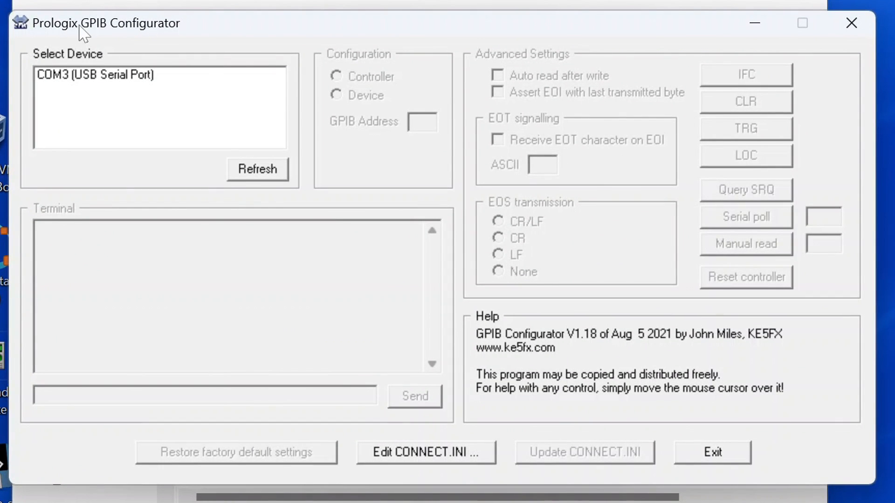
pyautogui.moveTo(100, 86)
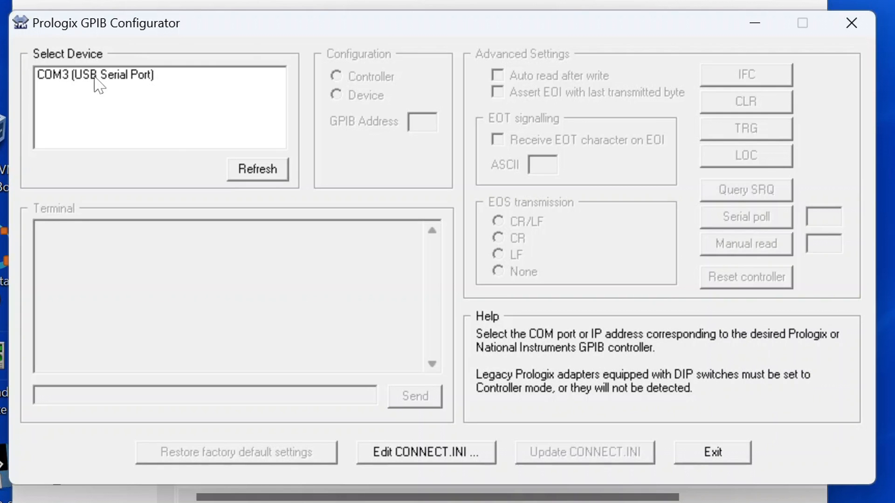
# Connect to the COM3 USB Serial Port adapter and toggle Auto read after write off, then on.
pyautogui.click(95, 74)
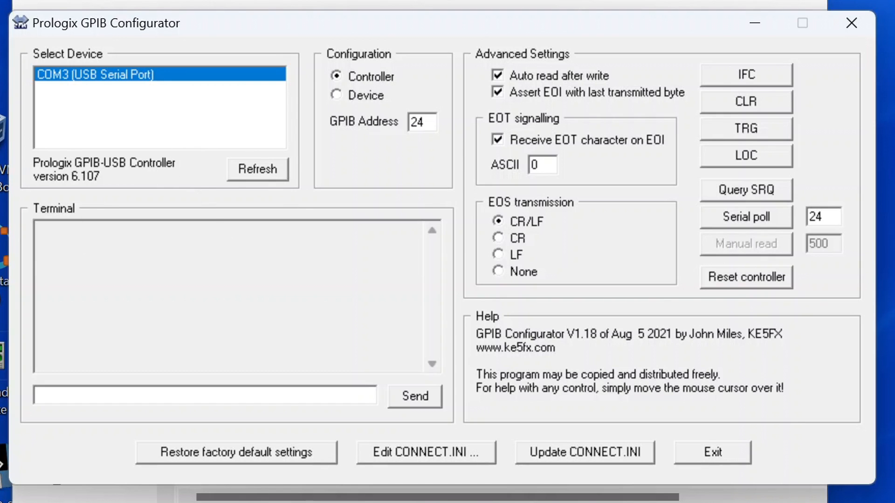
pyautogui.moveTo(359, 87)
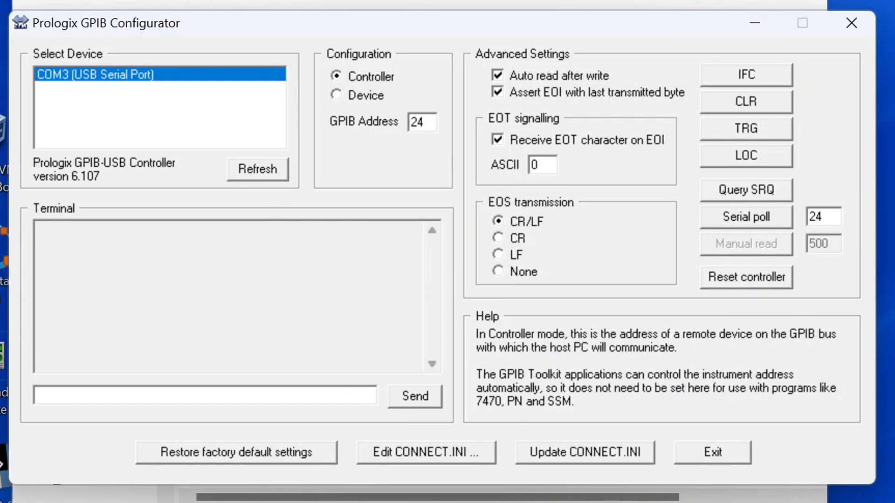
pyautogui.moveTo(406, 141)
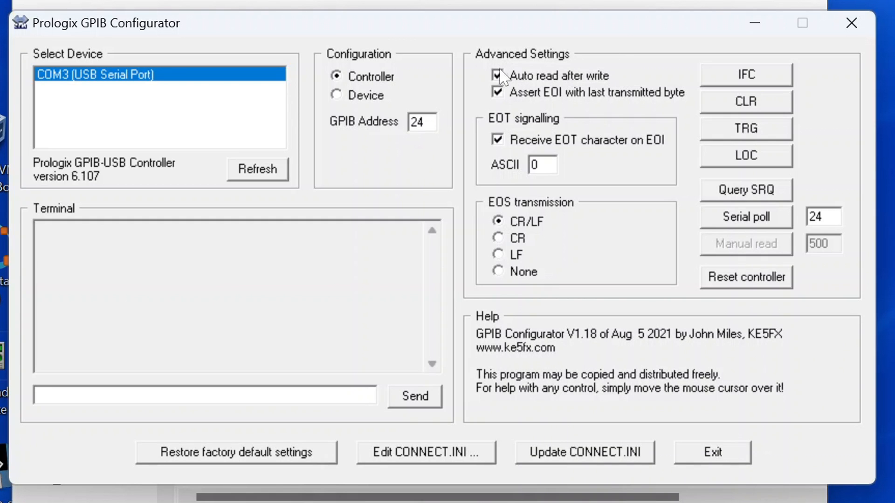
pyautogui.click(498, 76)
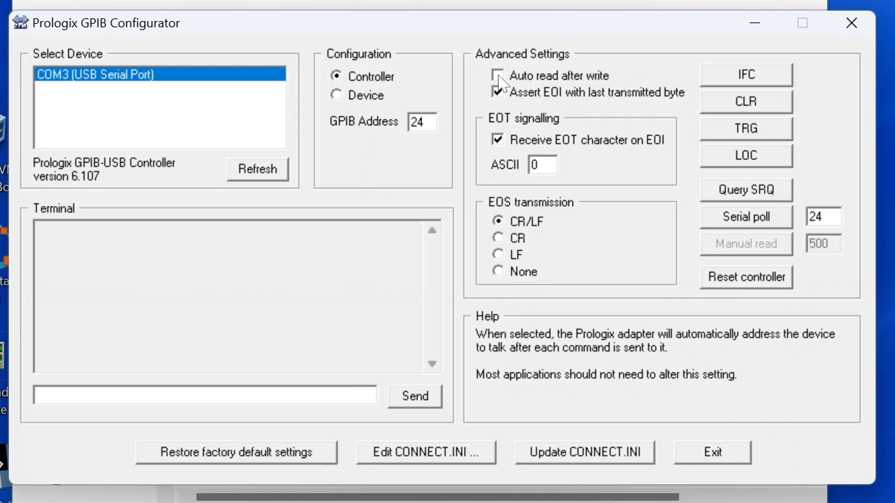
pyautogui.click(498, 76)
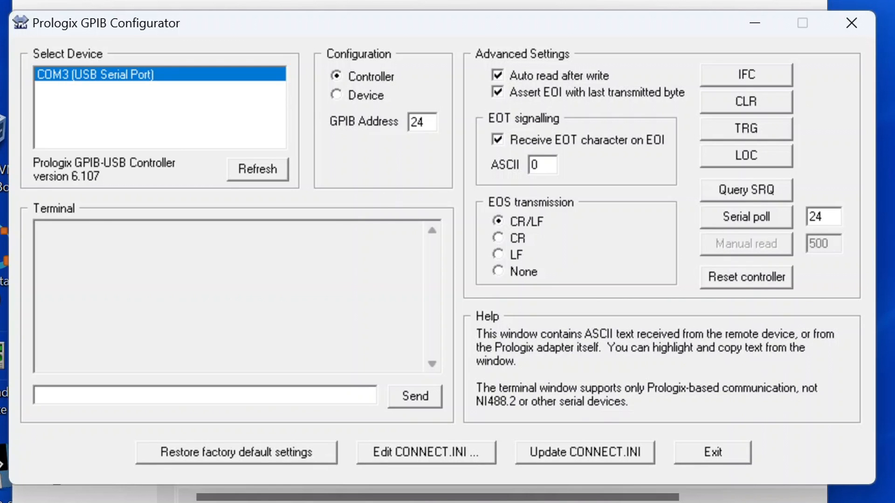
pyautogui.click(205, 396)
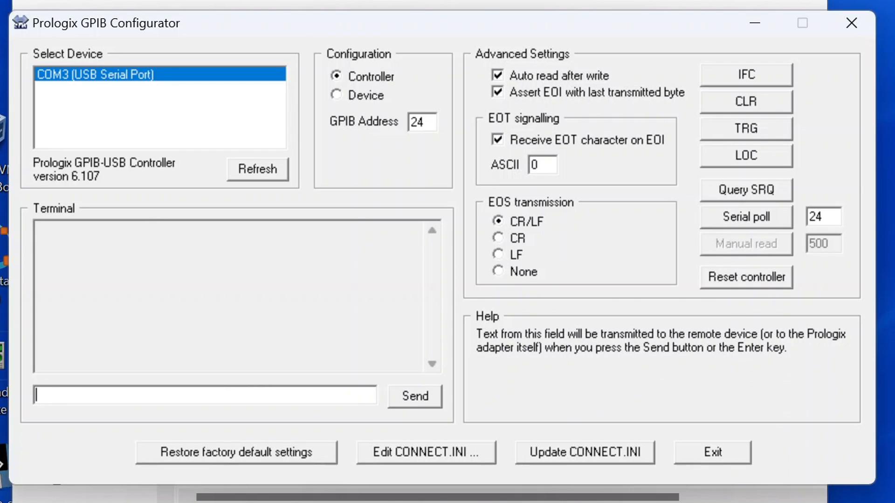
pyautogui.moveTo(116, 386)
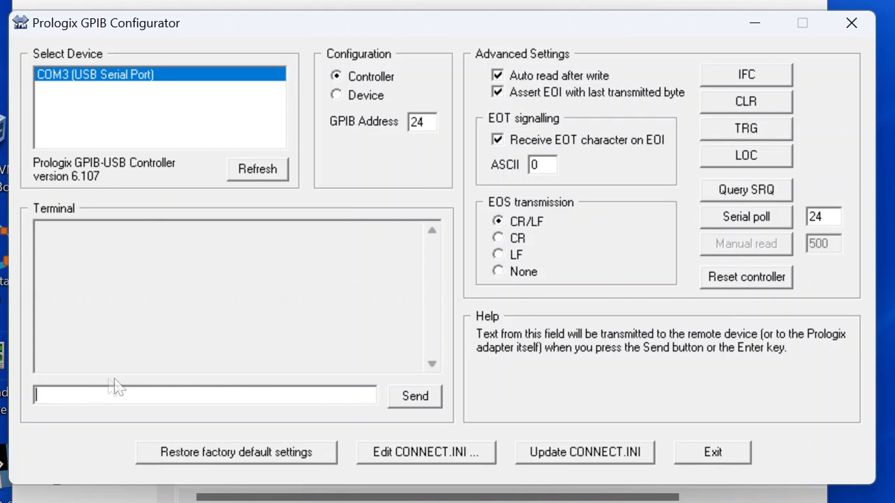
# Send *idn? to get the KEITHLEY INSTRUMENTS MODEL 2400 identification reply.
pyautogui.write('*')
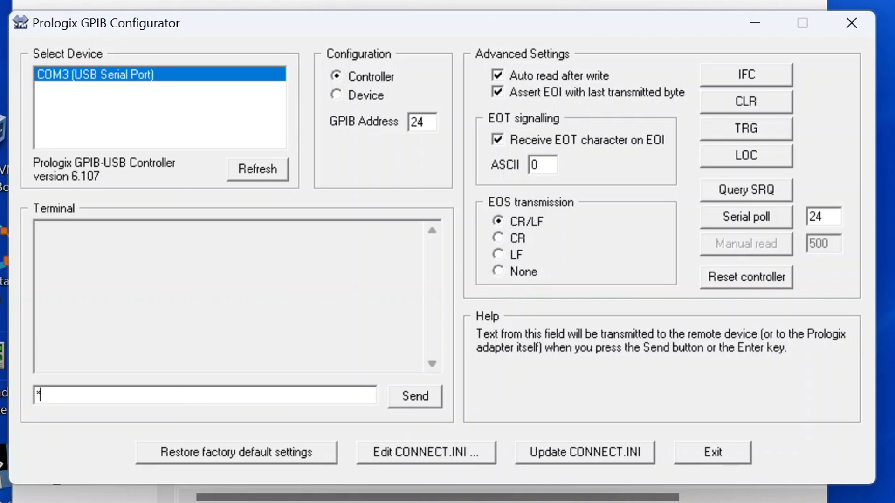
pyautogui.write('idn?')
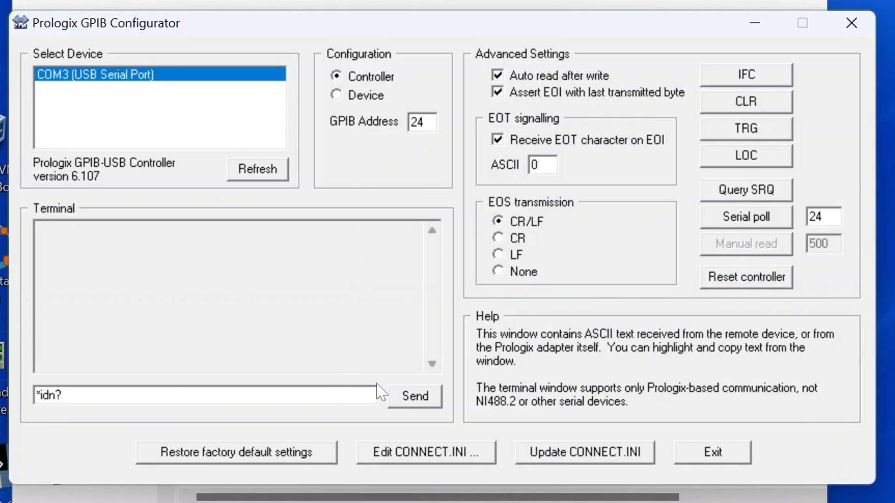
pyautogui.click(414, 397)
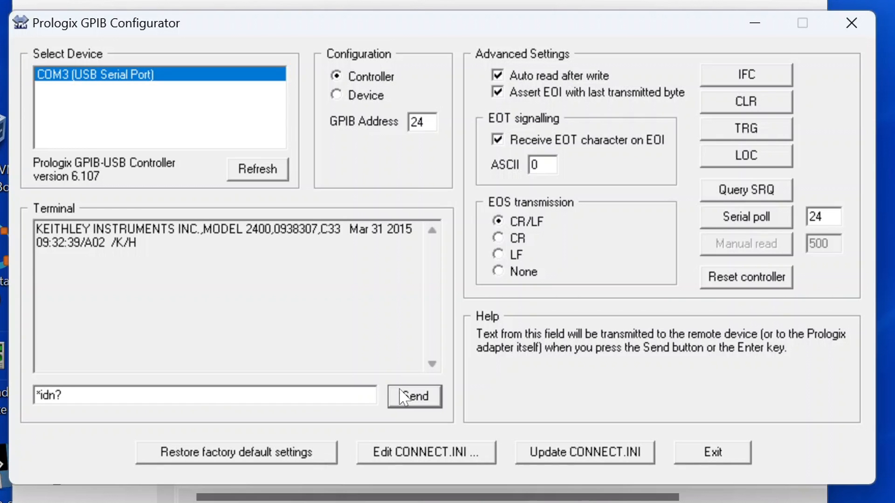
pyautogui.moveTo(511, 101)
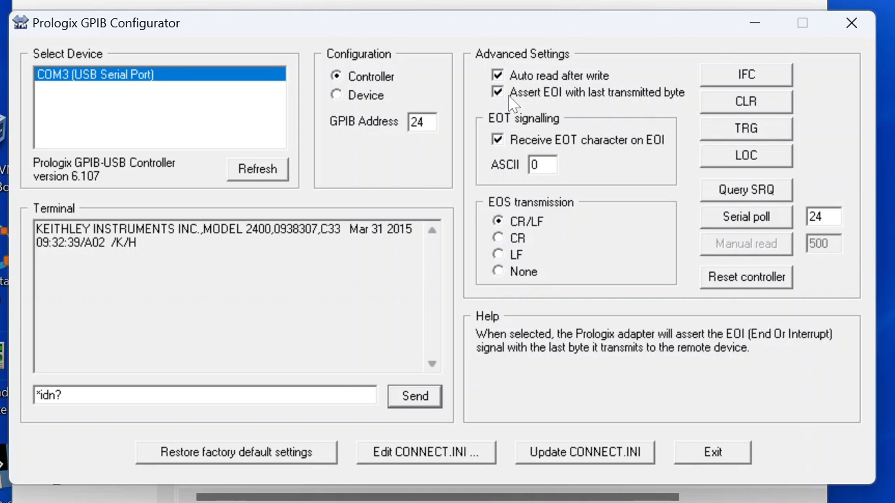
pyautogui.moveTo(263, 187)
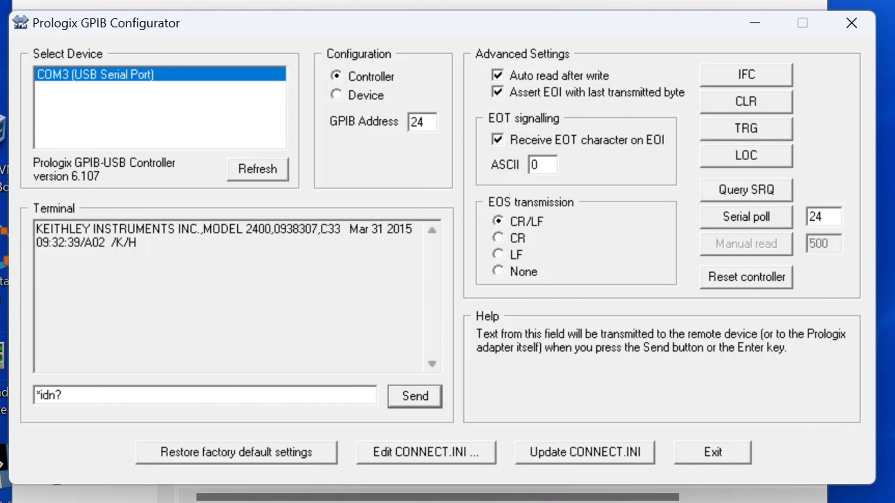
pyautogui.moveTo(256, 443)
pyautogui.write(':')
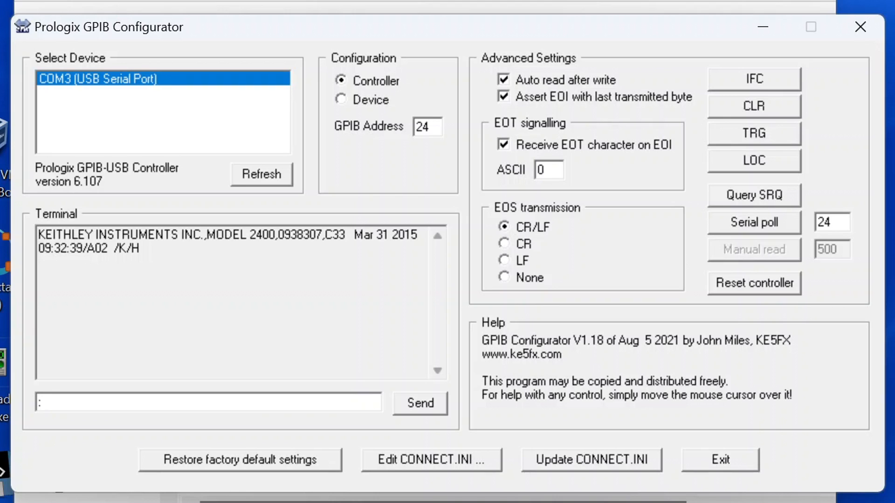
# Send :MEAS:VOLT? to read a voltage of about +1.556542E+00.
pyautogui.write('MEAS')
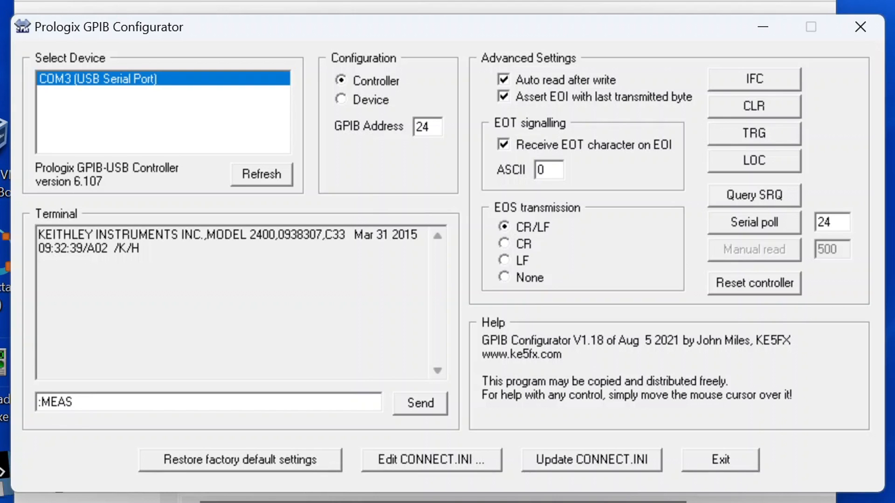
pyautogui.write(':VOL')
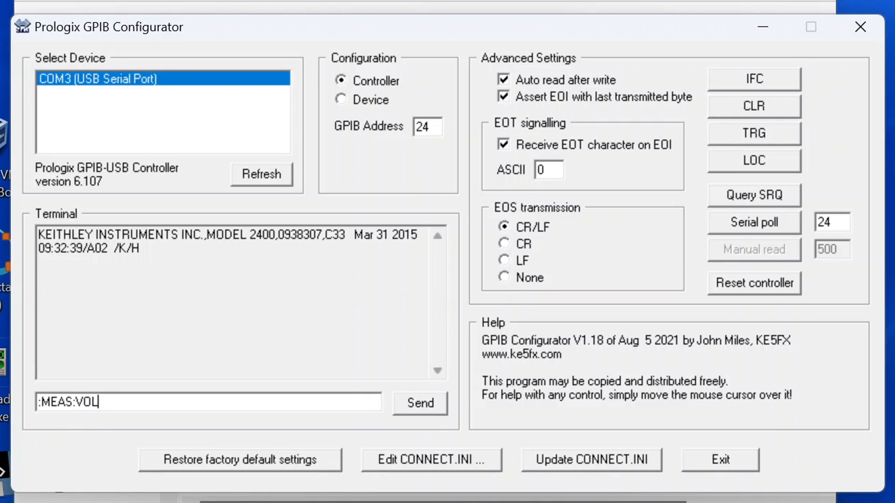
pyautogui.write('T')
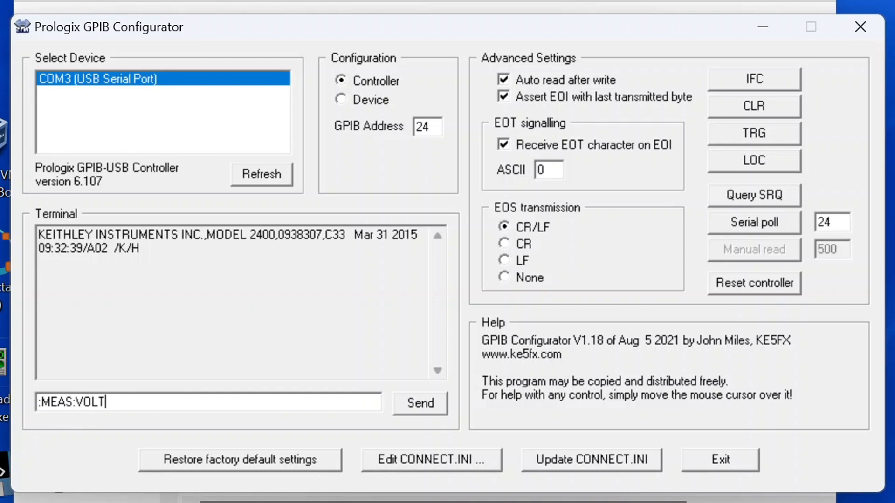
pyautogui.write('?')
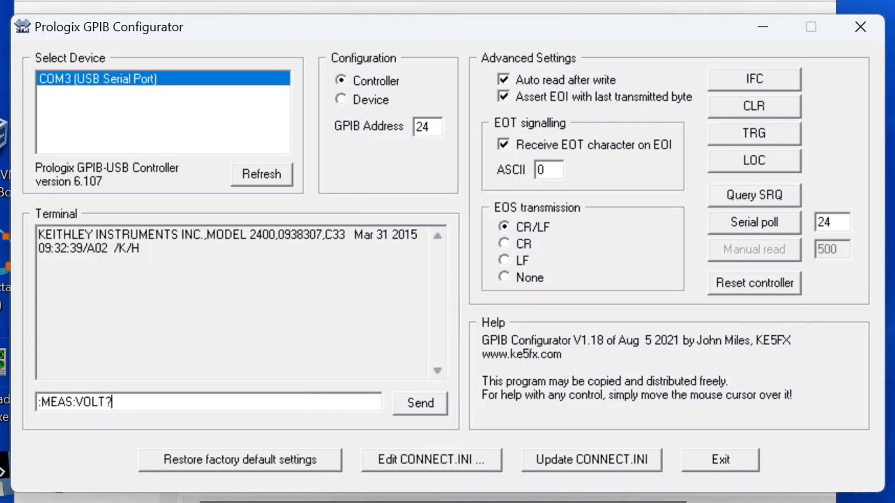
pyautogui.click(419, 403)
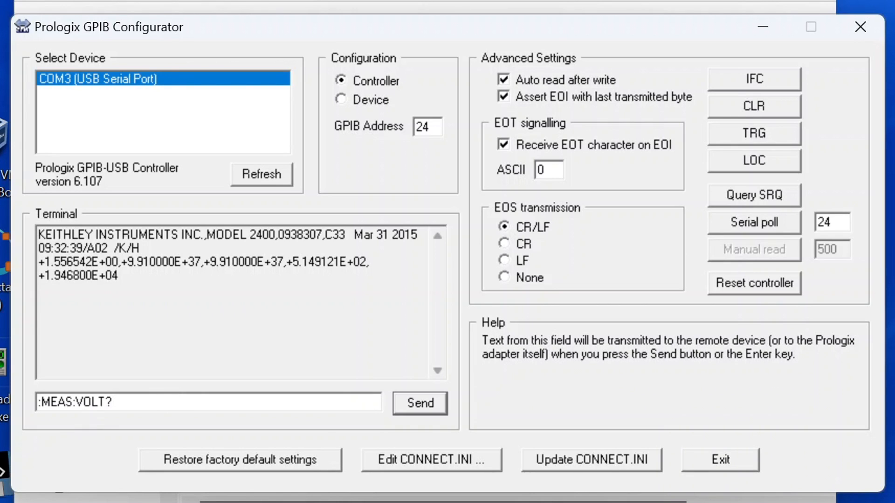
# Change the command to :MEAS:CURR? and send it to get a current reading.
pyautogui.doubleClick(89, 402)
pyautogui.write('C')
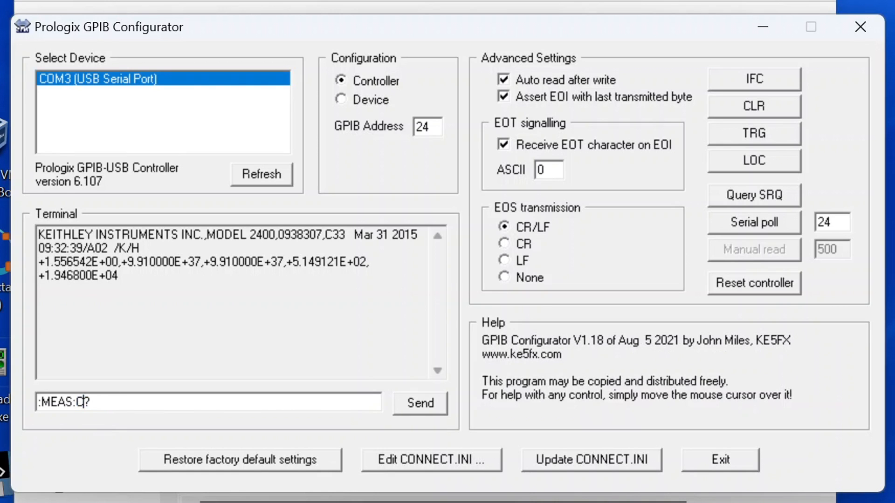
pyautogui.write('URR')
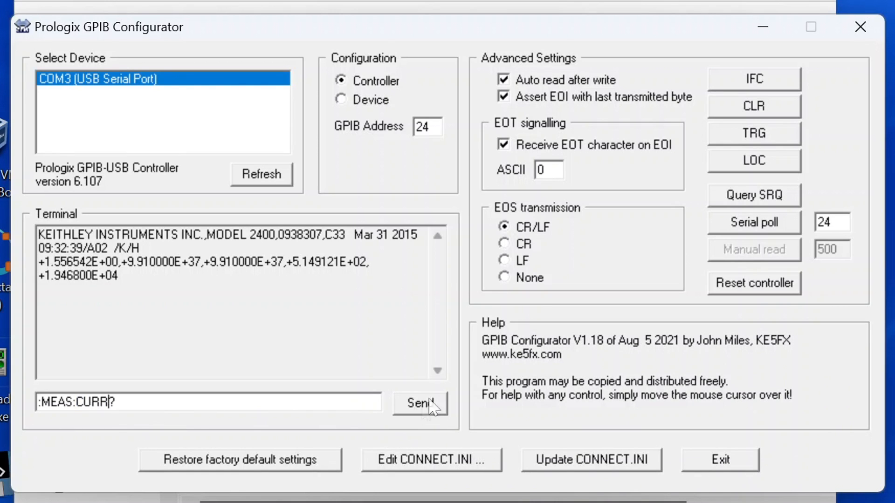
pyautogui.click(419, 403)
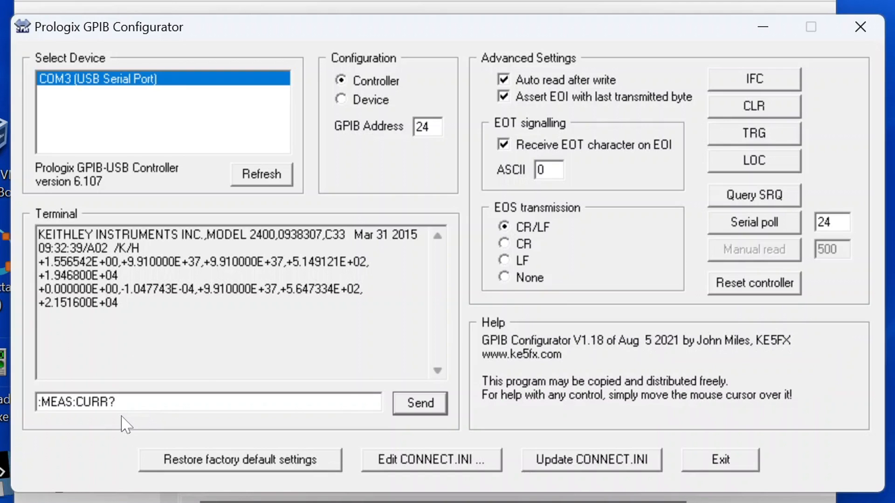
pyautogui.moveTo(314, 391)
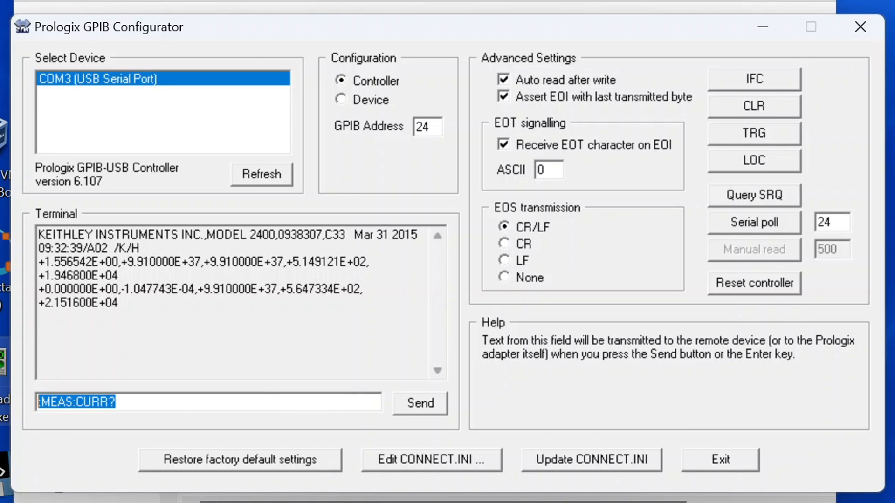
# Send :OUTP OFF to disable the output, then edit the command to :OUTP ON.
pyautogui.press('Delete')
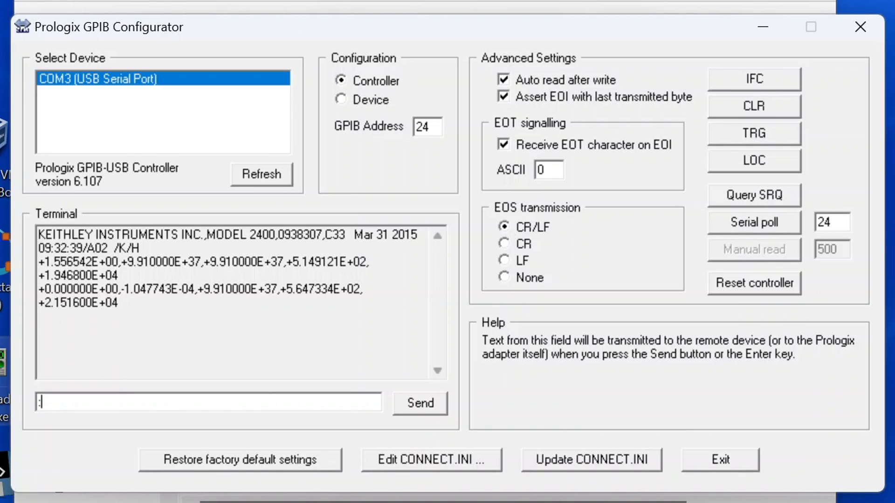
pyautogui.write('OU')
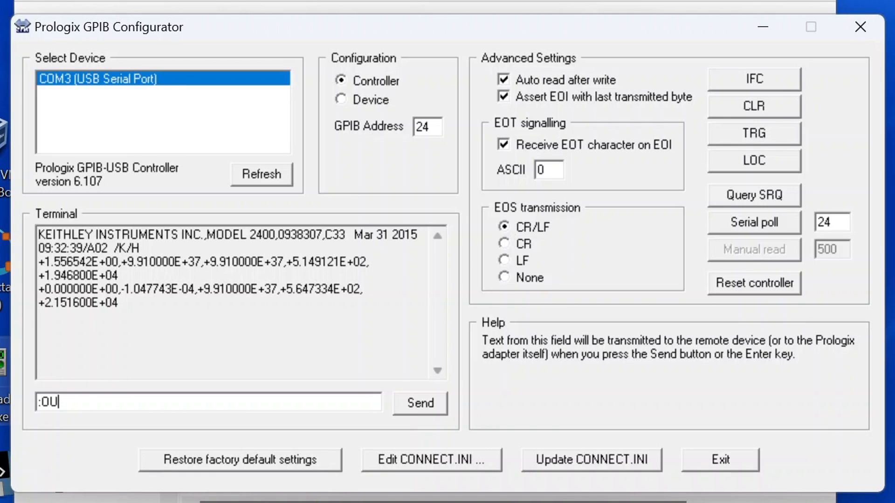
pyautogui.write('TP')
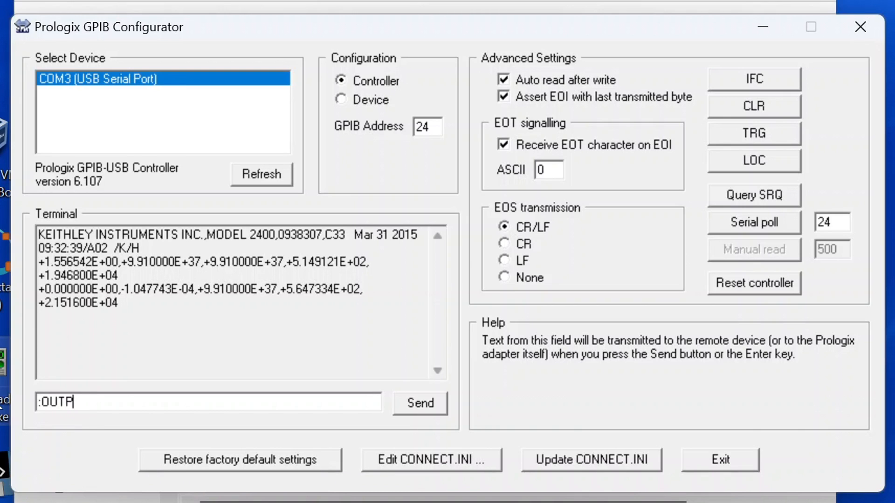
pyautogui.write('OFF')
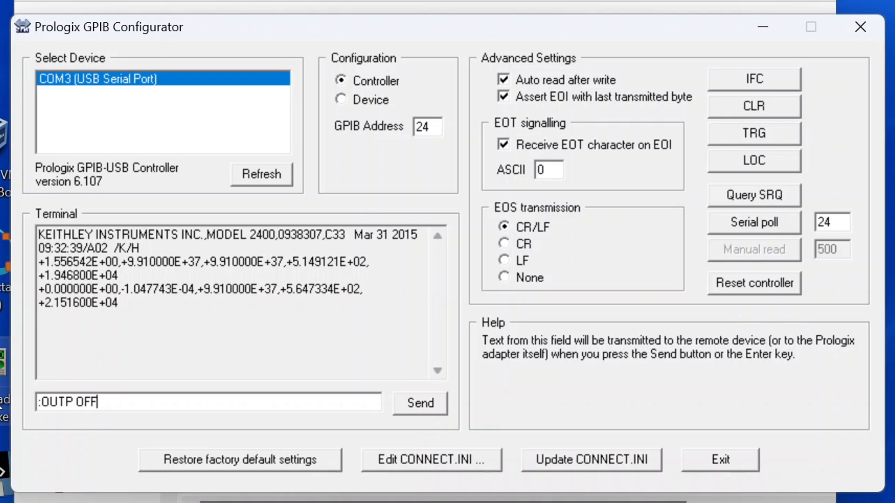
pyautogui.click(419, 402)
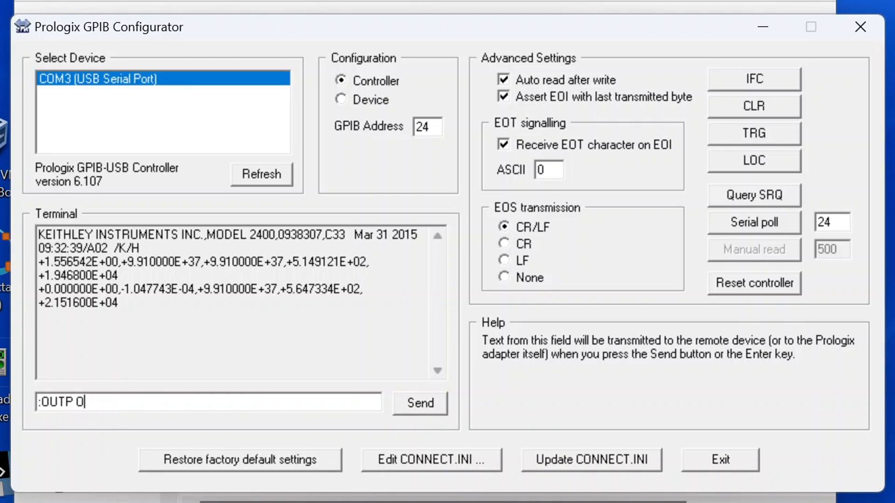
pyautogui.write('N')
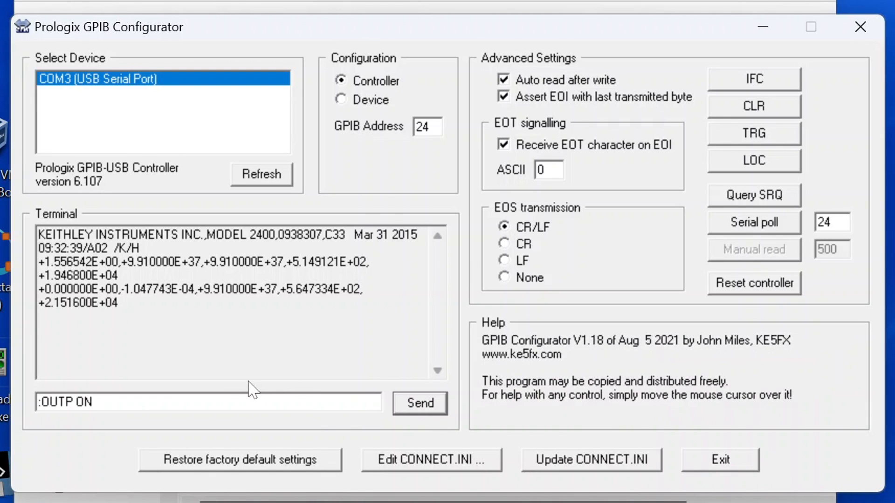
pyautogui.moveTo(349, 433)
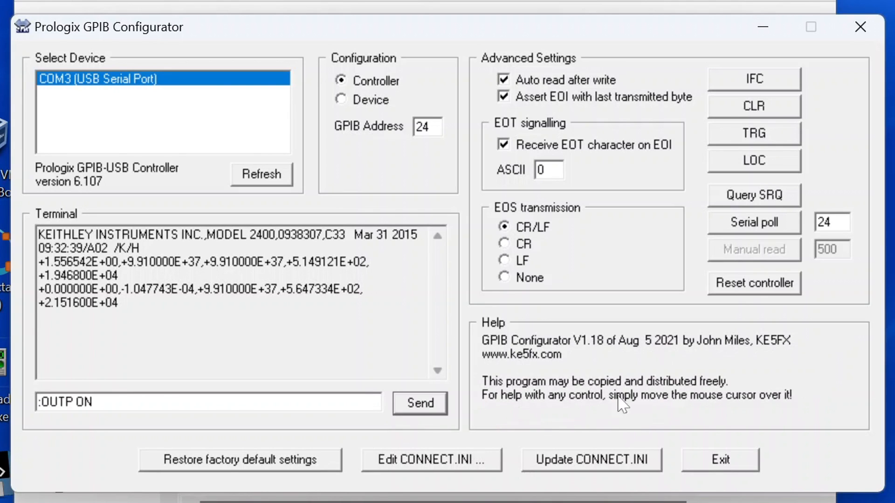
pyautogui.moveTo(884, 88)
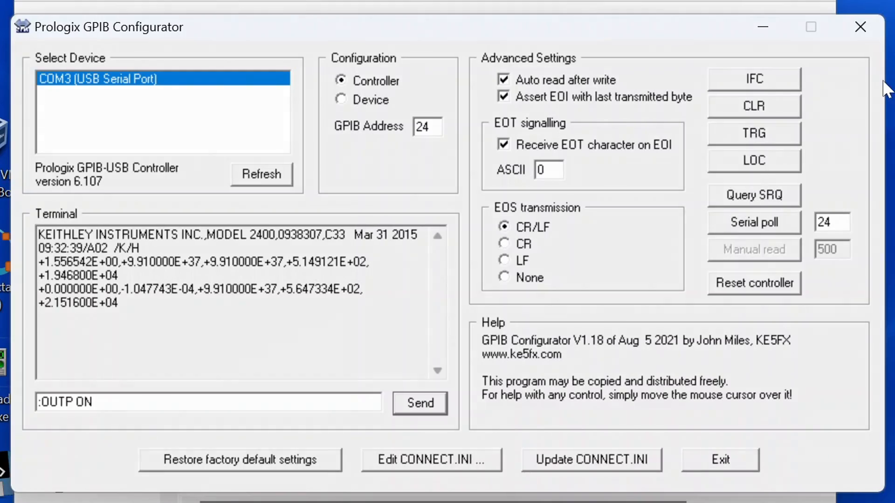